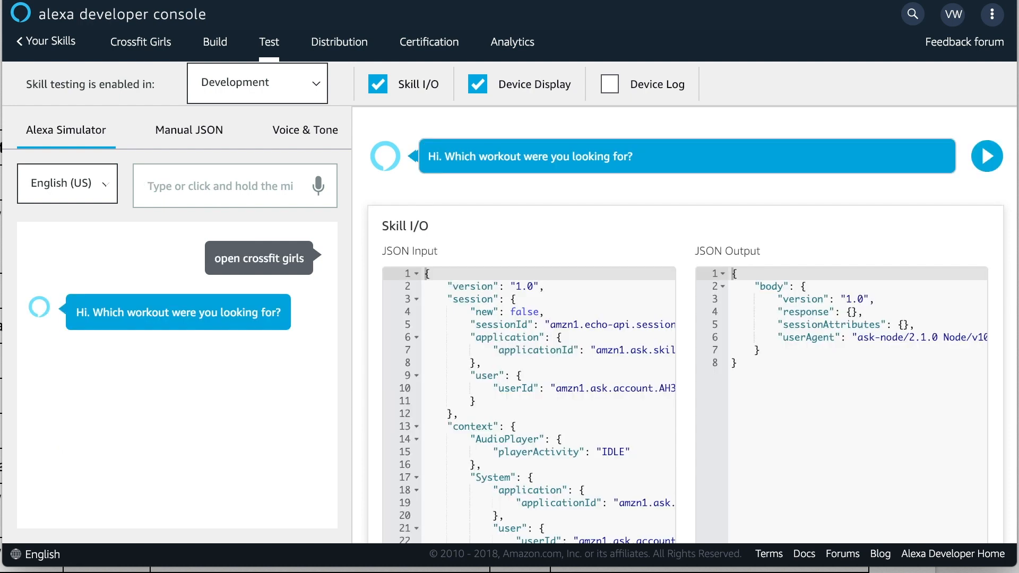
Ask the Crossfit Girls skill in the simulator about the 'angie' workout
click(228, 186)
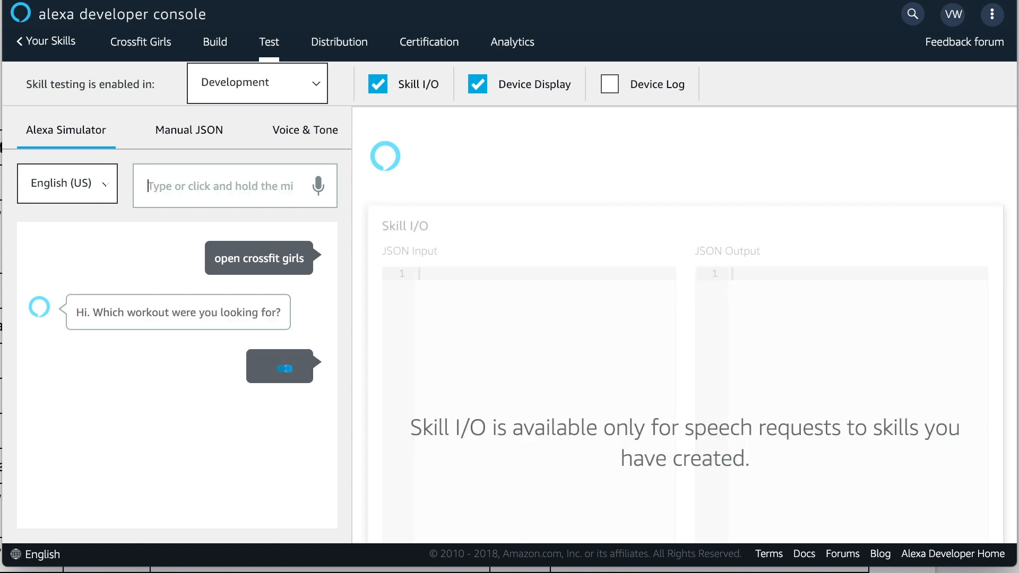
text(angie)
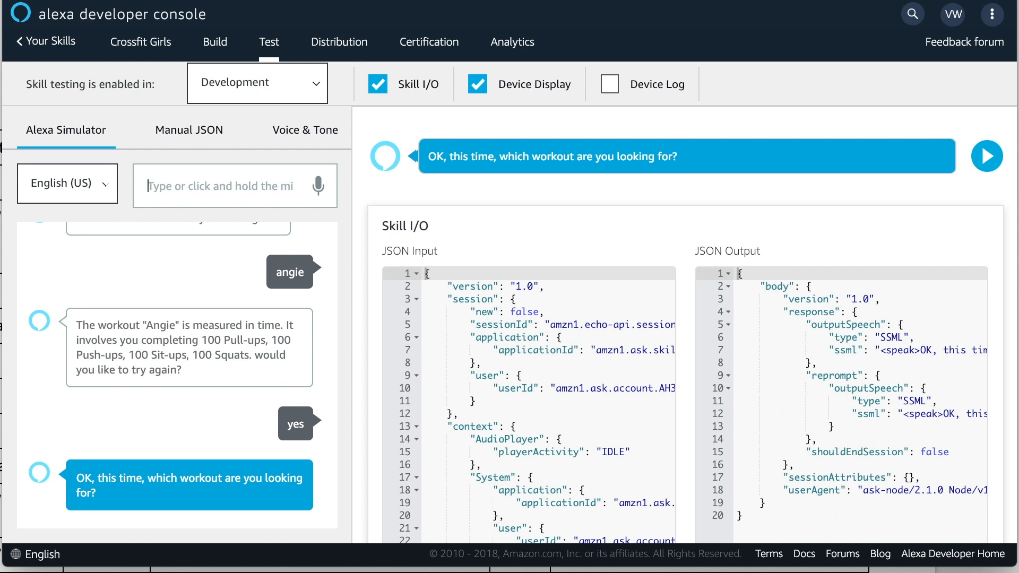
Ask the skill about 'murph', then answer 'no' to end the session
text(murp)
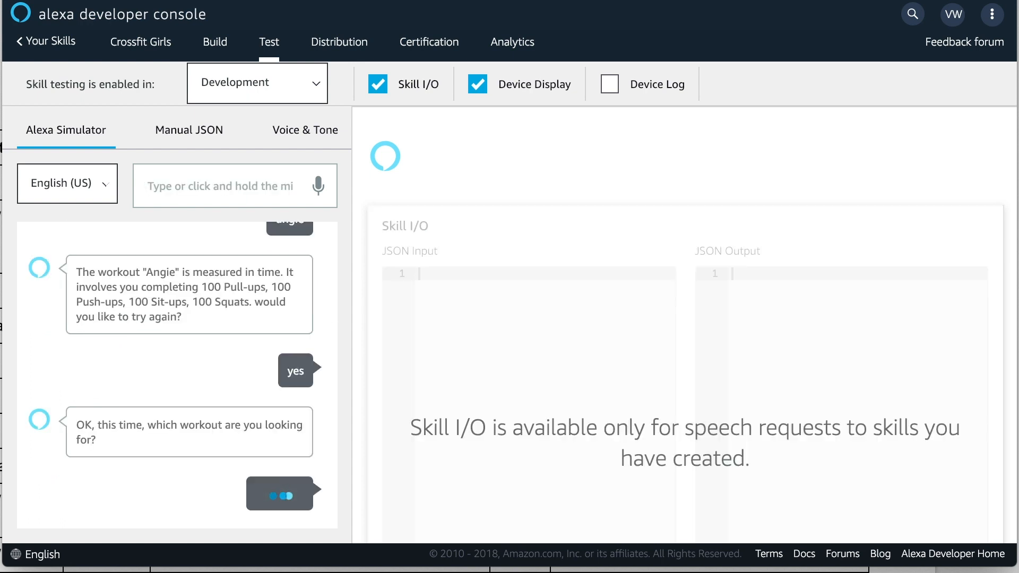
text(murph)
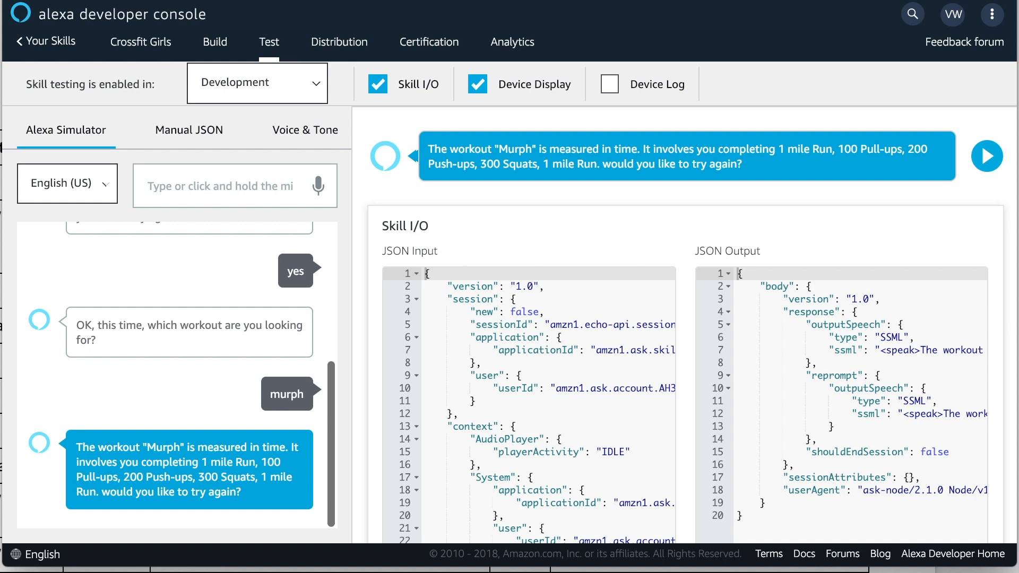
text(no)
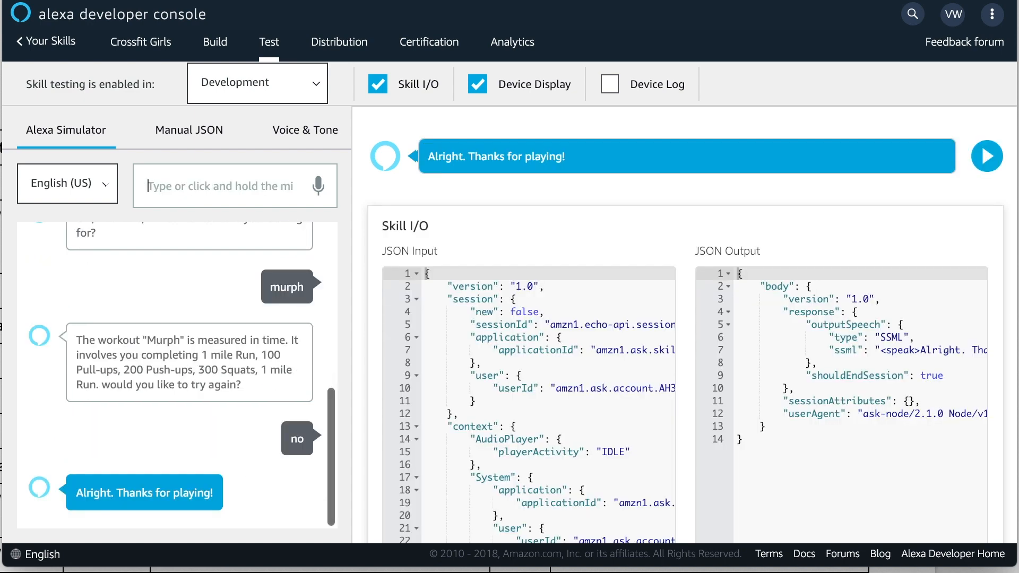